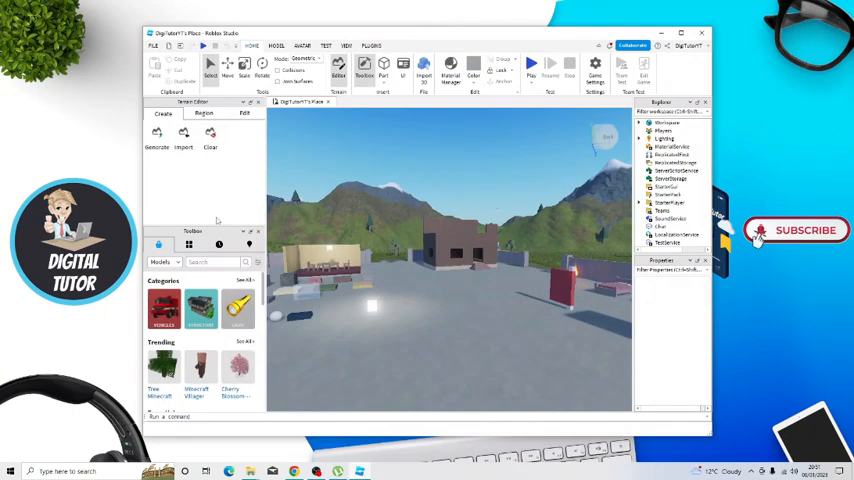
pyautogui.moveTo(596, 250)
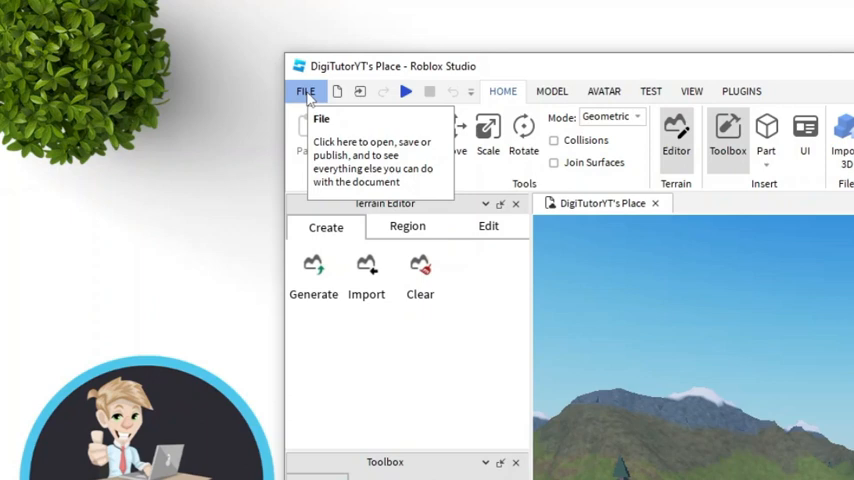
# Bring up Studio's File options for saving or publishing the place to Roblox
pyautogui.click(306, 92)
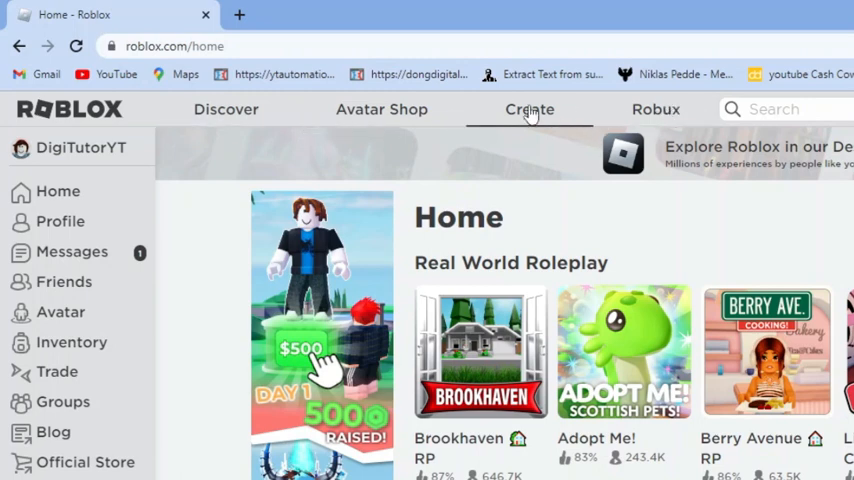
# Go to Create so the My Creations experiences list shows your own places
pyautogui.click(528, 108)
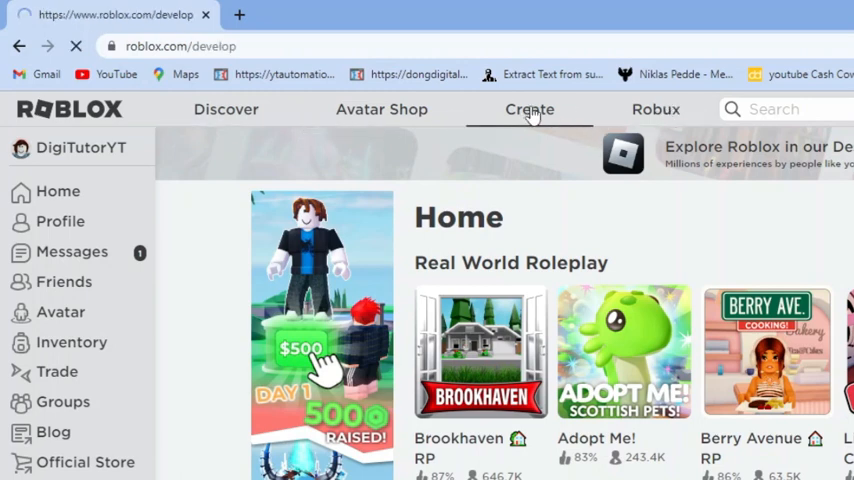
pyautogui.click(528, 108)
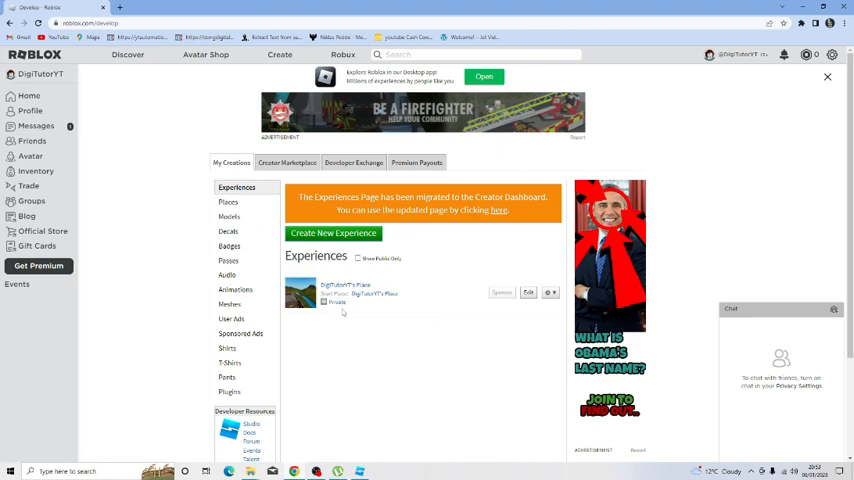
pyautogui.moveTo(372, 308)
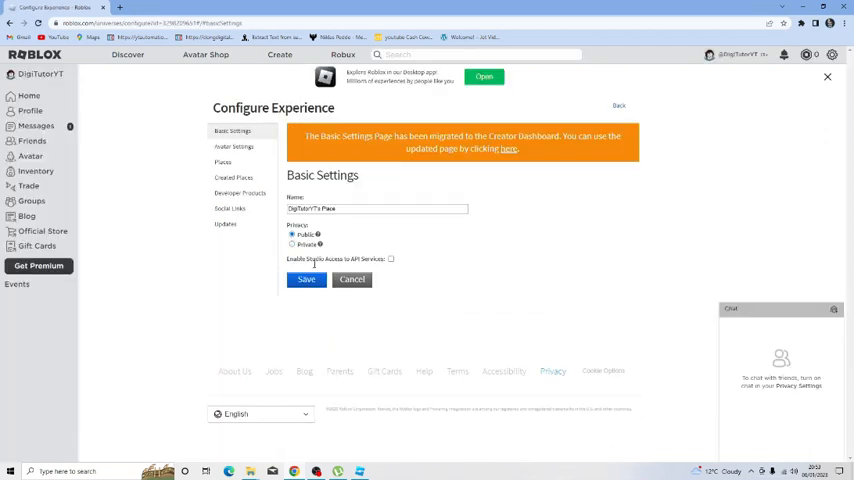
# Review the experience's Avatar and Basic Settings pages, then return to My Creations
pyautogui.click(234, 148)
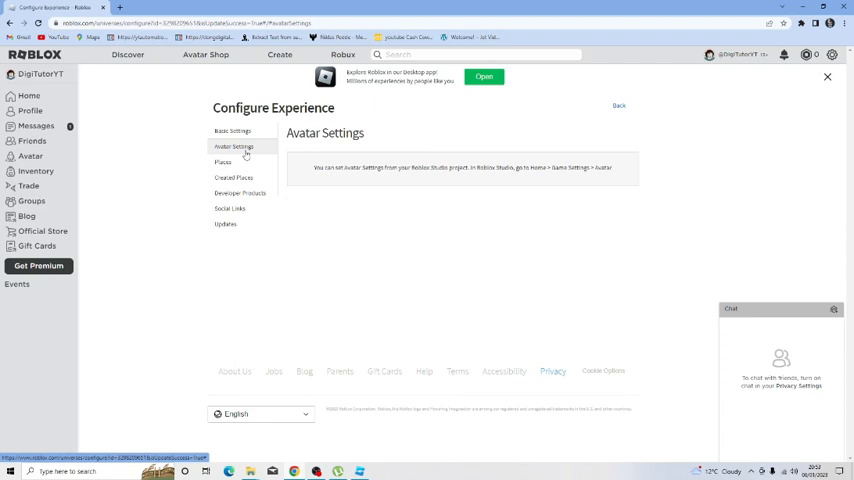
pyautogui.click(232, 130)
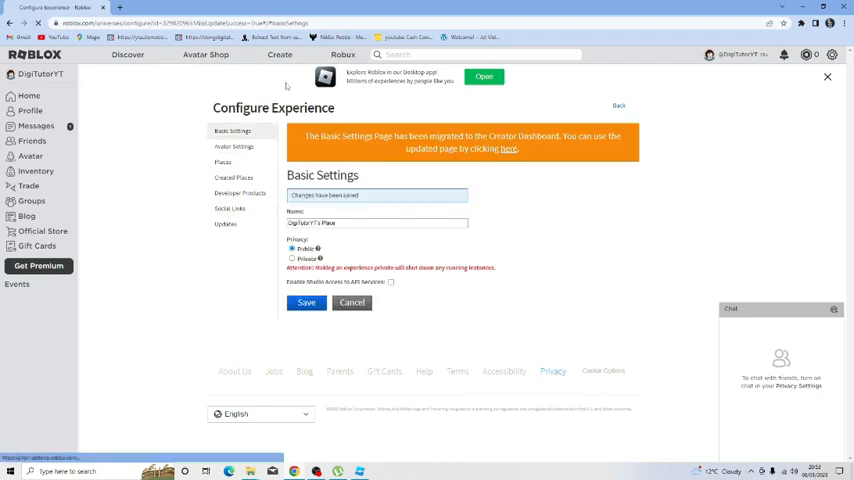
pyautogui.click(620, 104)
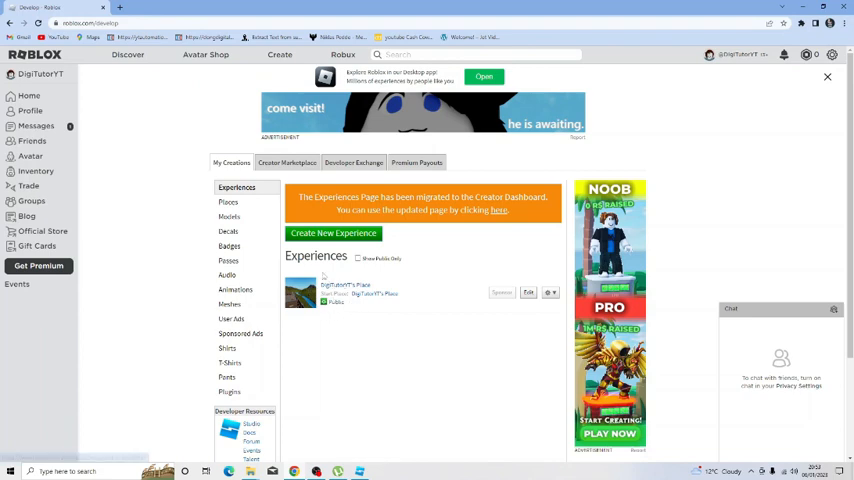
pyautogui.moveTo(364, 276)
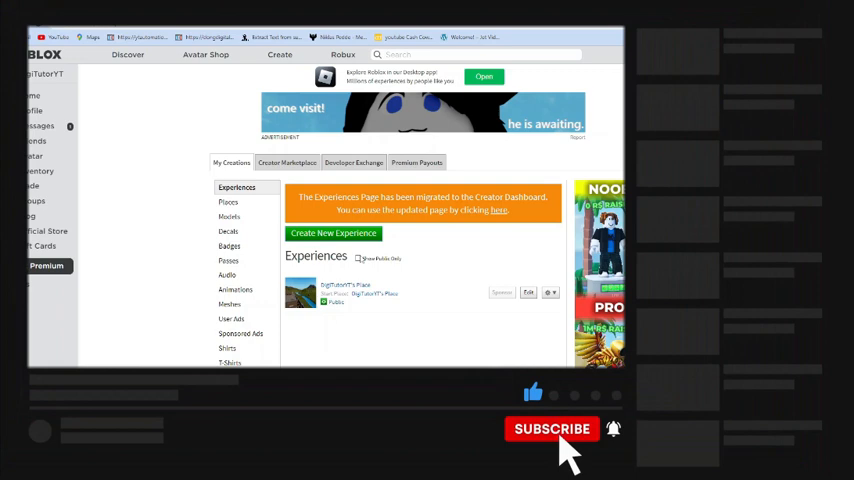
pyautogui.click(552, 428)
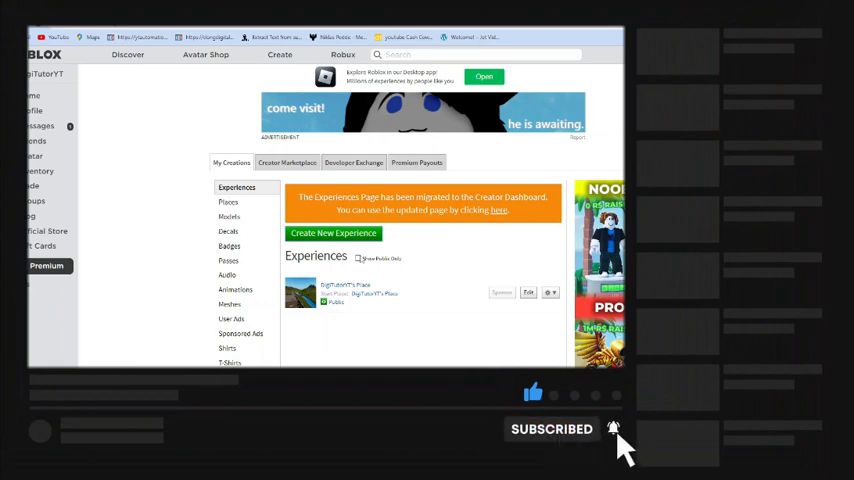